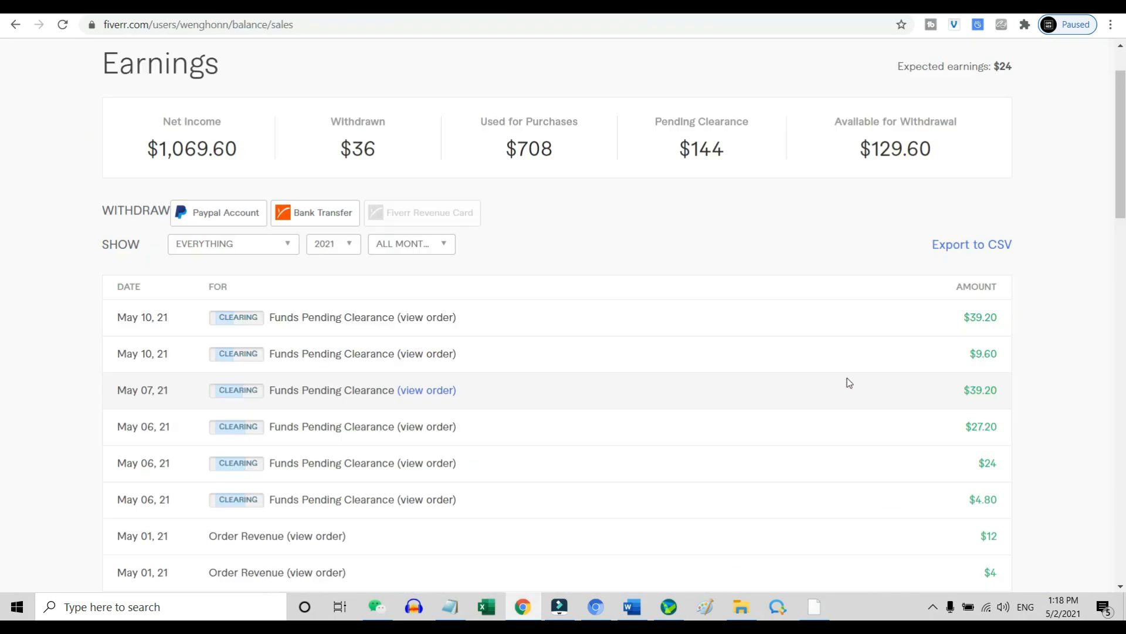
Scroll the Active Gigs table to review each gig's impressions, clicks and orders
scroll("down", 3)
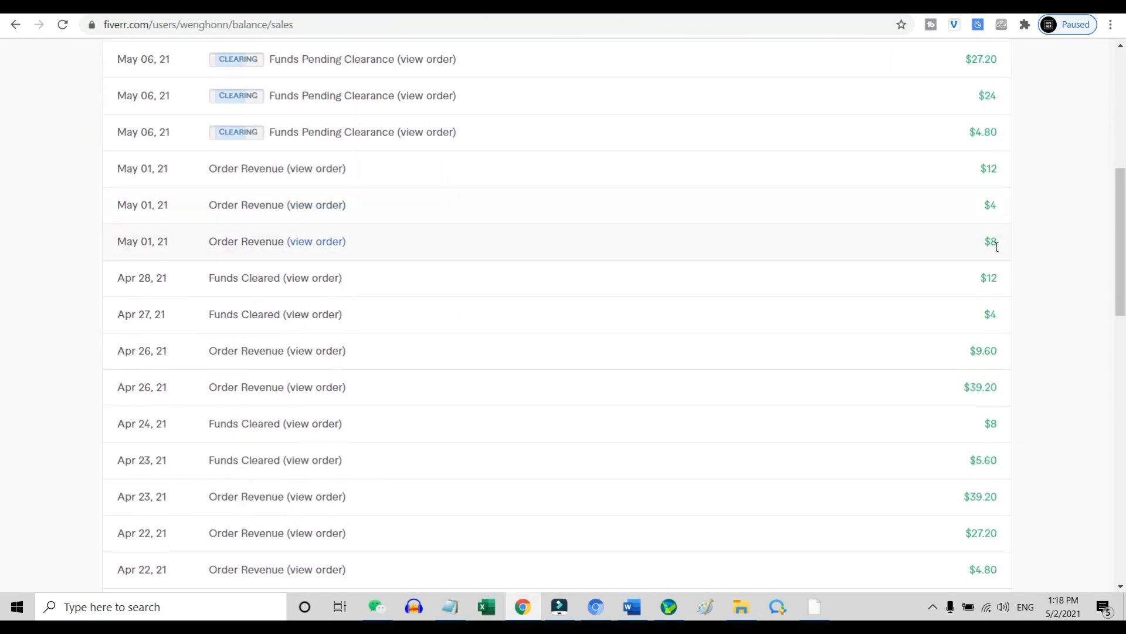
scroll("down", 3)
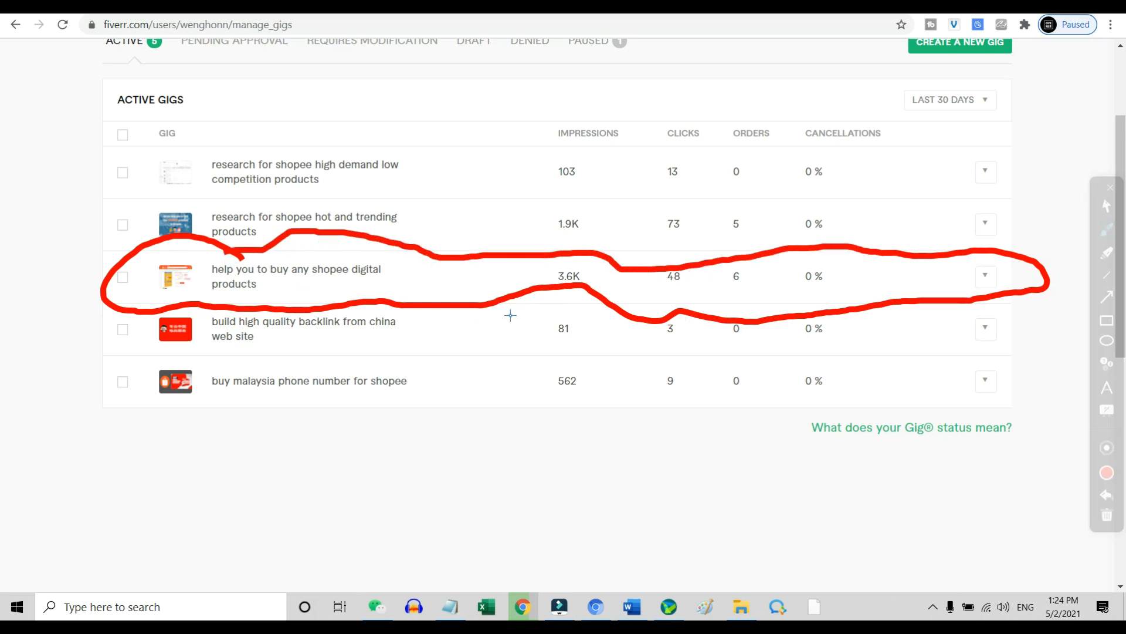
mouse_move(709, 301)
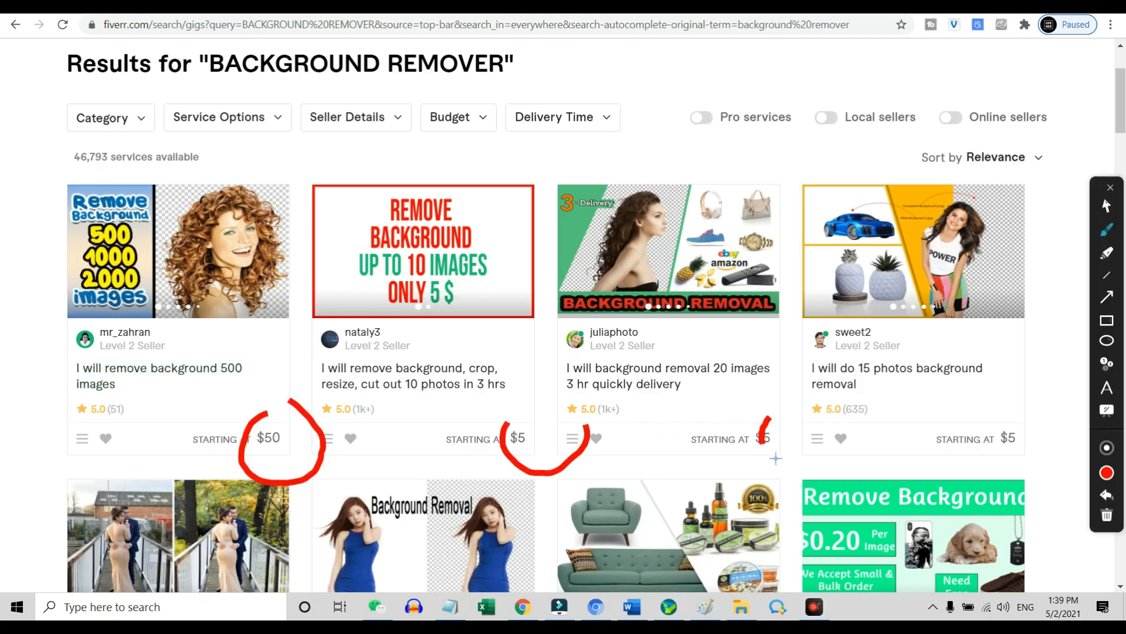
Scroll through the BACKGROUND REMOVER gig results, comparing their starting prices
scroll("down", 3)
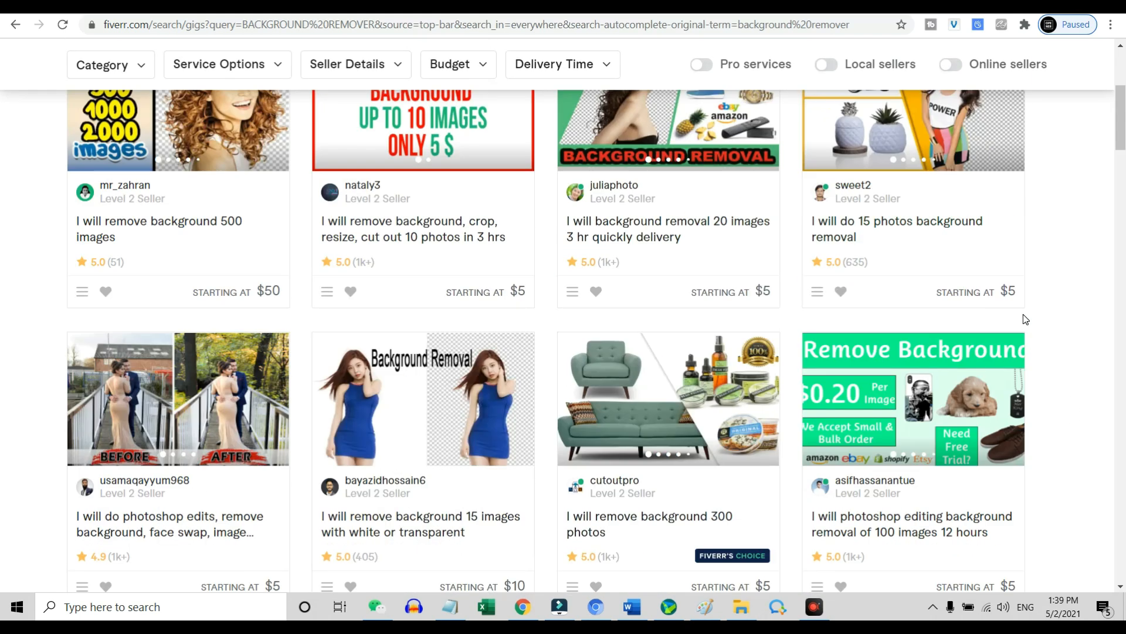
scroll("down", 3)
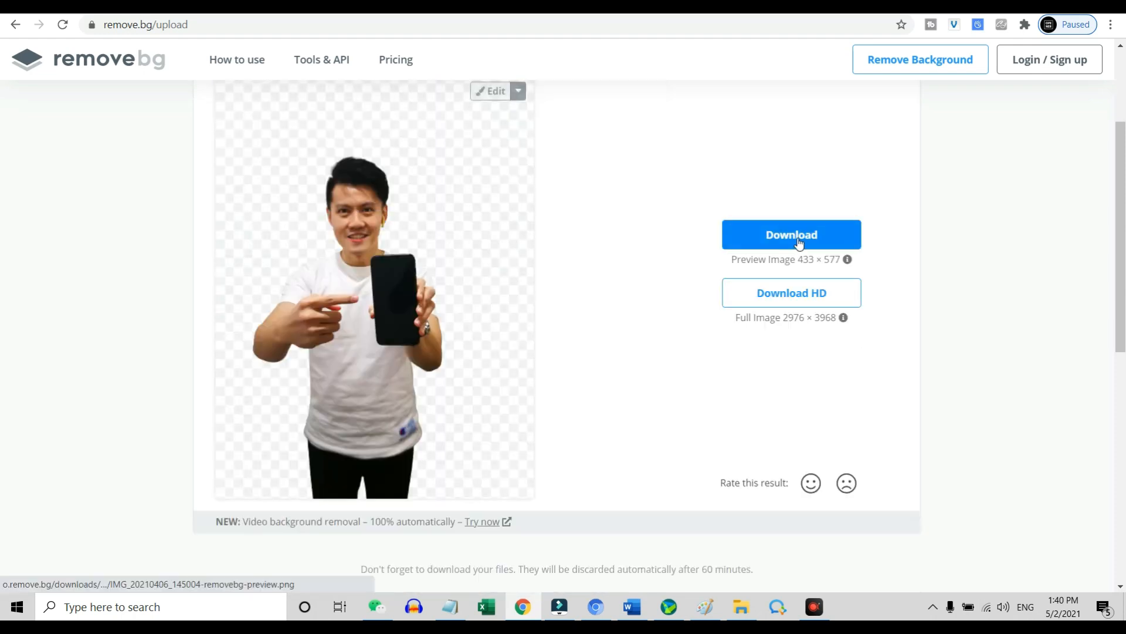
Download the background-free cut-out of the man holding a phone
left_click(791, 235)
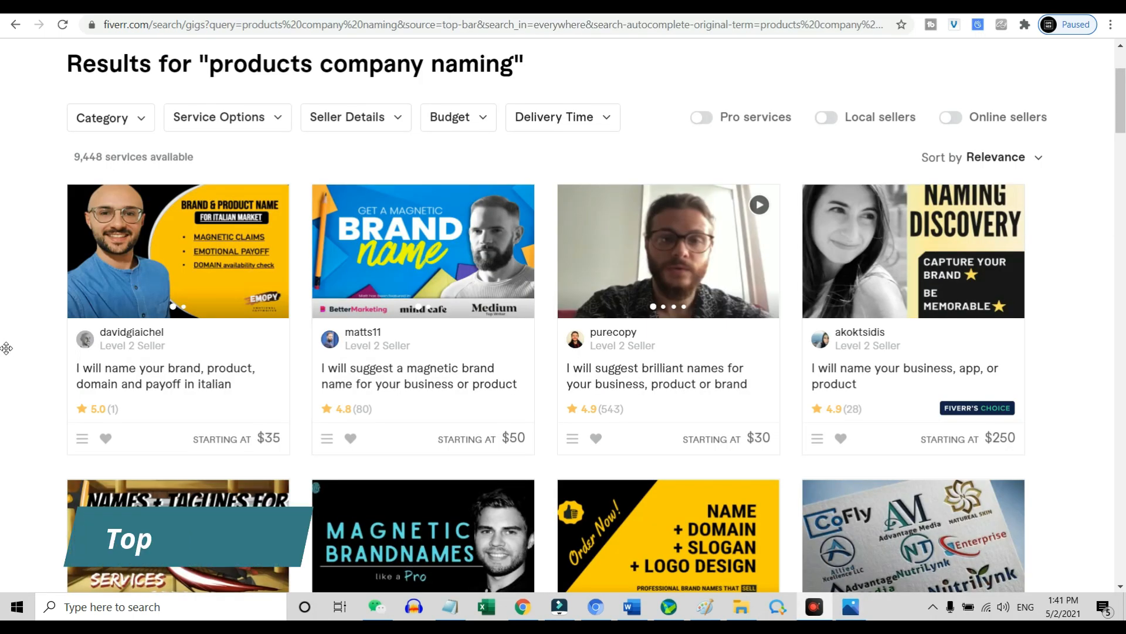
Scroll through the 'products company naming' gig results and their starting prices
scroll("down", 3)
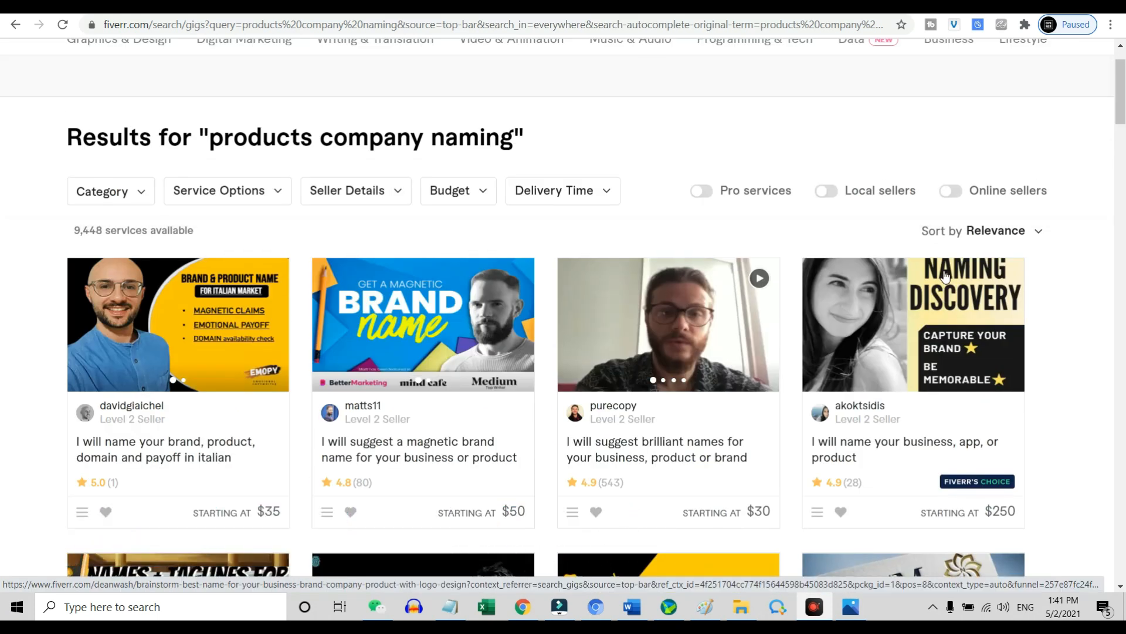
scroll("down", 3)
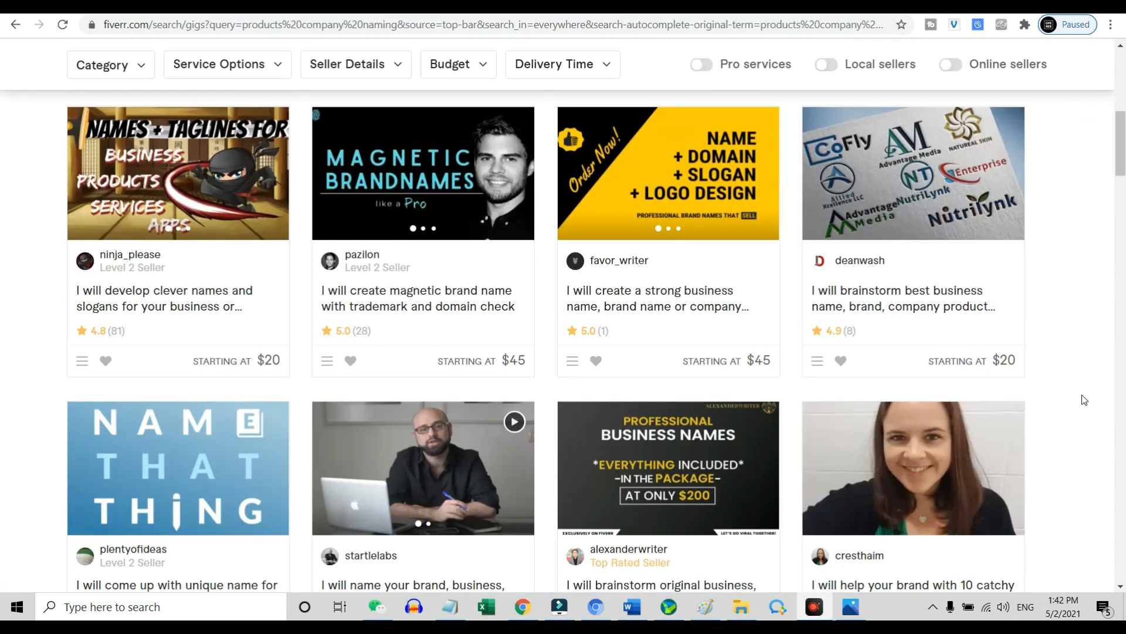
scroll("down", 3)
type("name g")
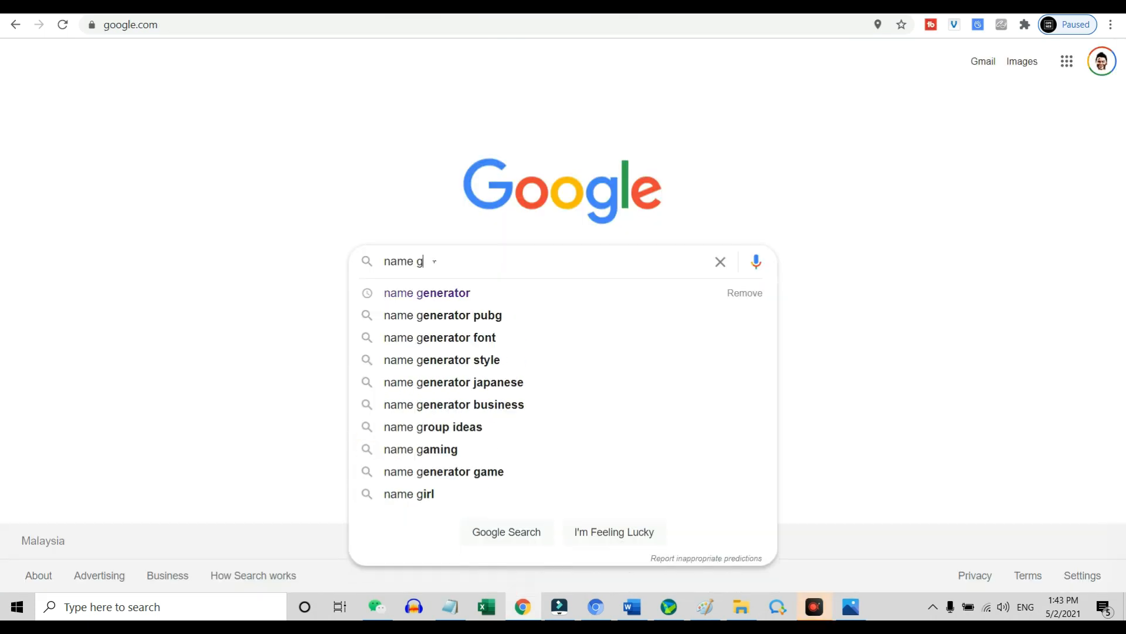
Search Google for 'name generator' and open the Namelix result
left_click(426, 292)
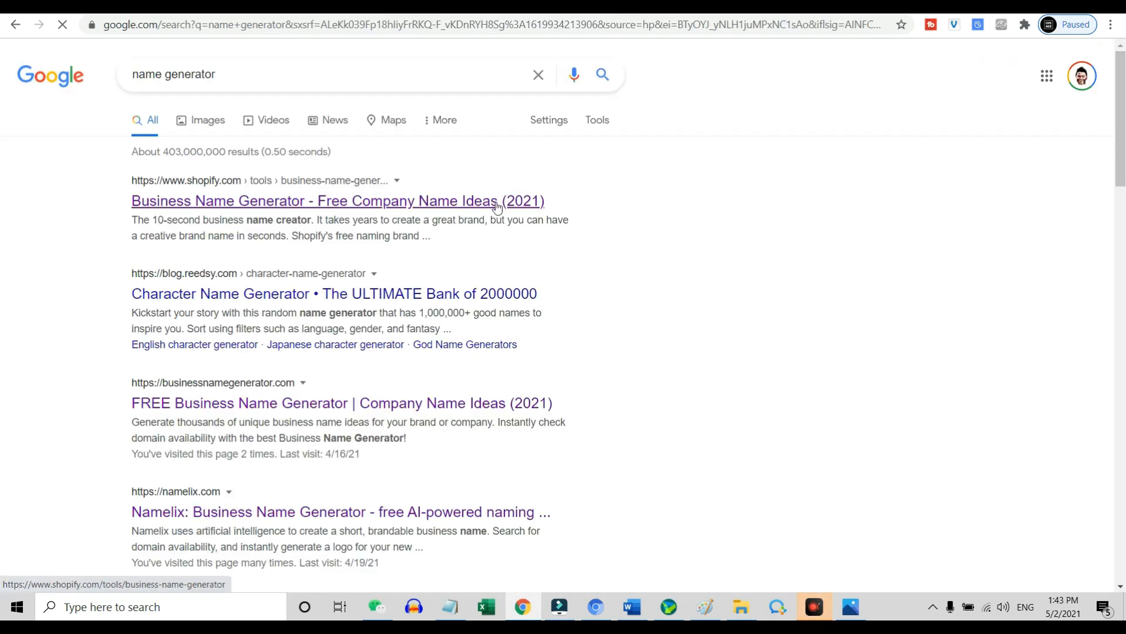
scroll("down", 3)
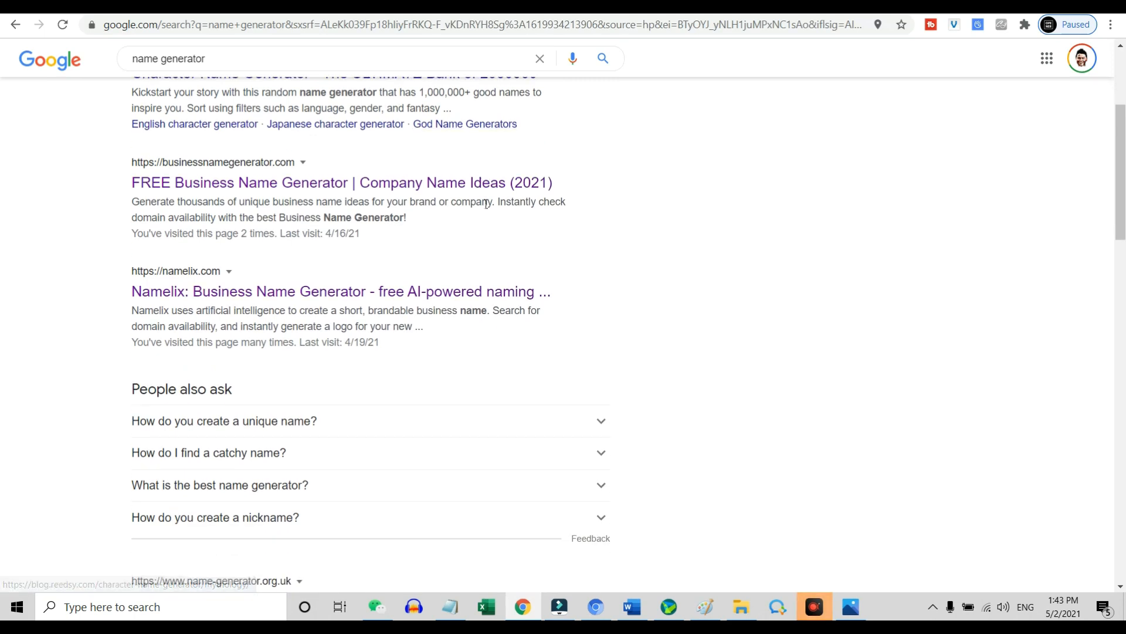
left_click(340, 291)
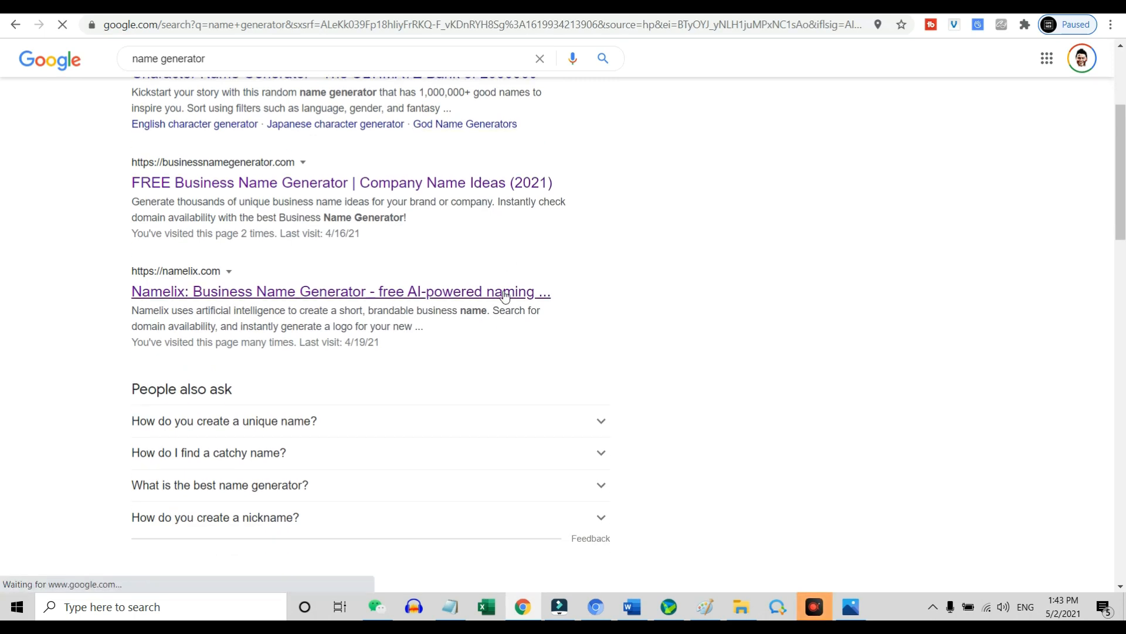
Generate Namelix brand names for the keyword 'sports' and scroll the suggestions
left_click(340, 291)
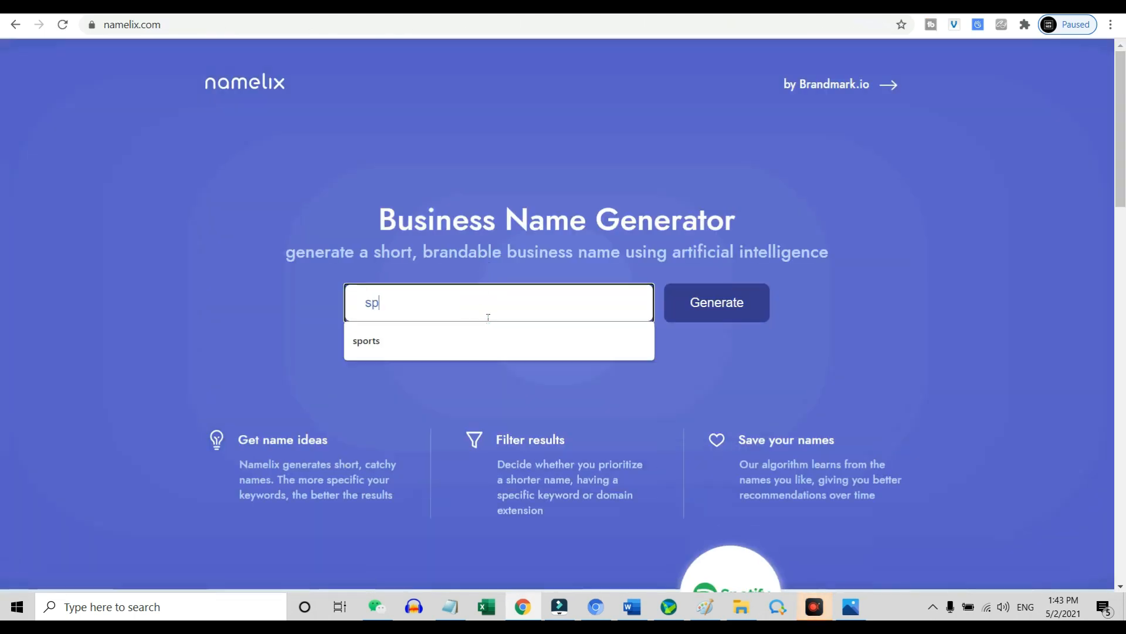
left_click(716, 302)
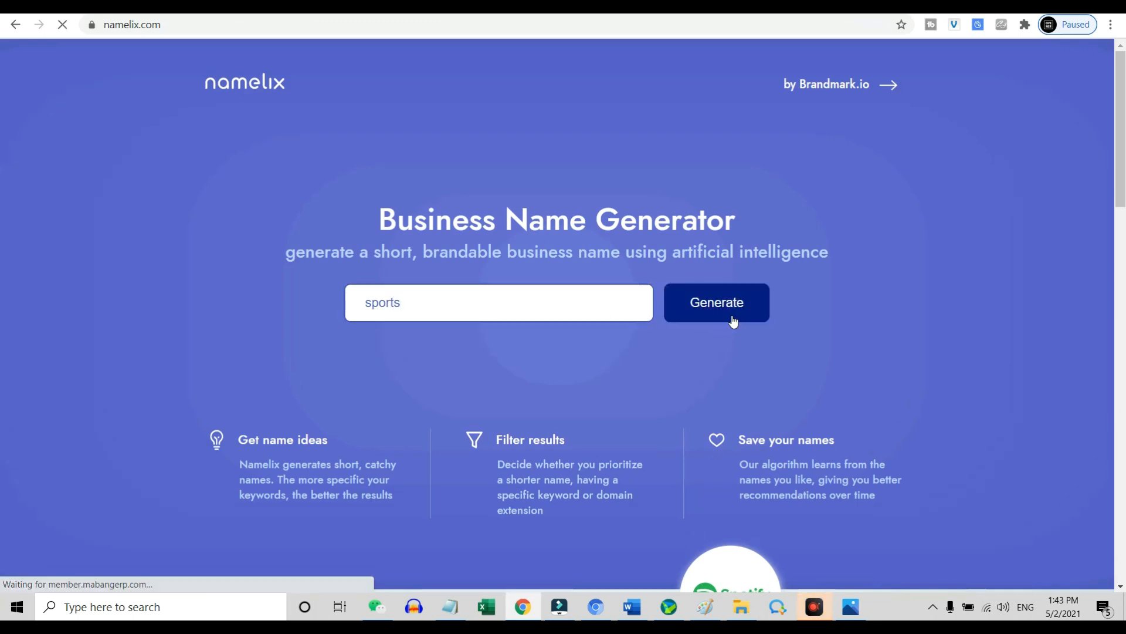
left_click(717, 301)
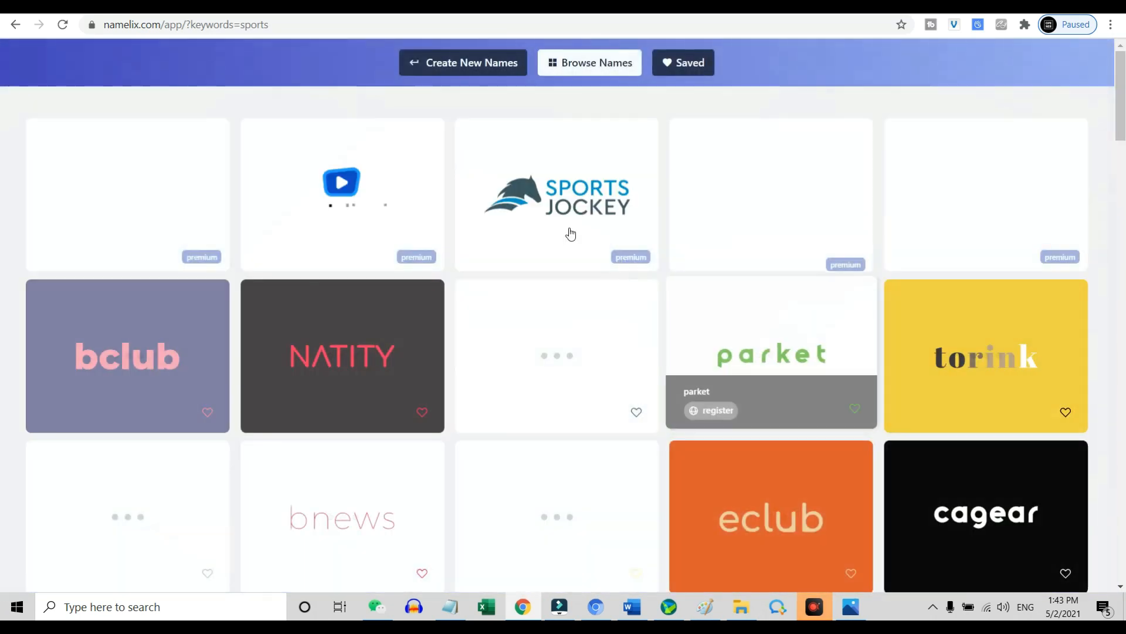
scroll("down", 3)
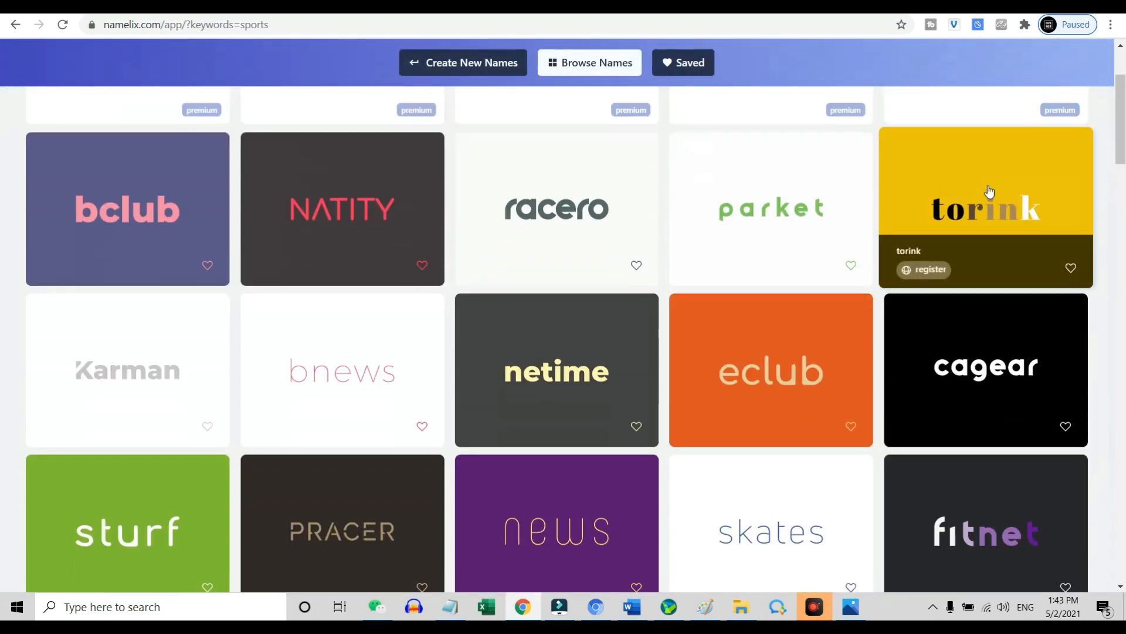
scroll("down", 3)
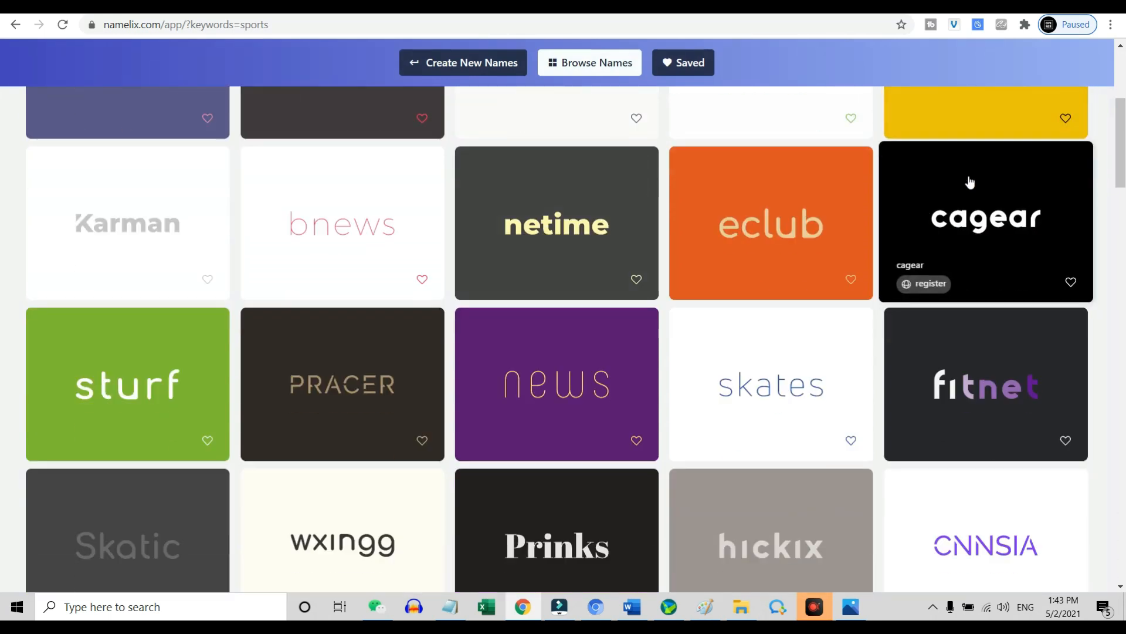
scroll("down", 3)
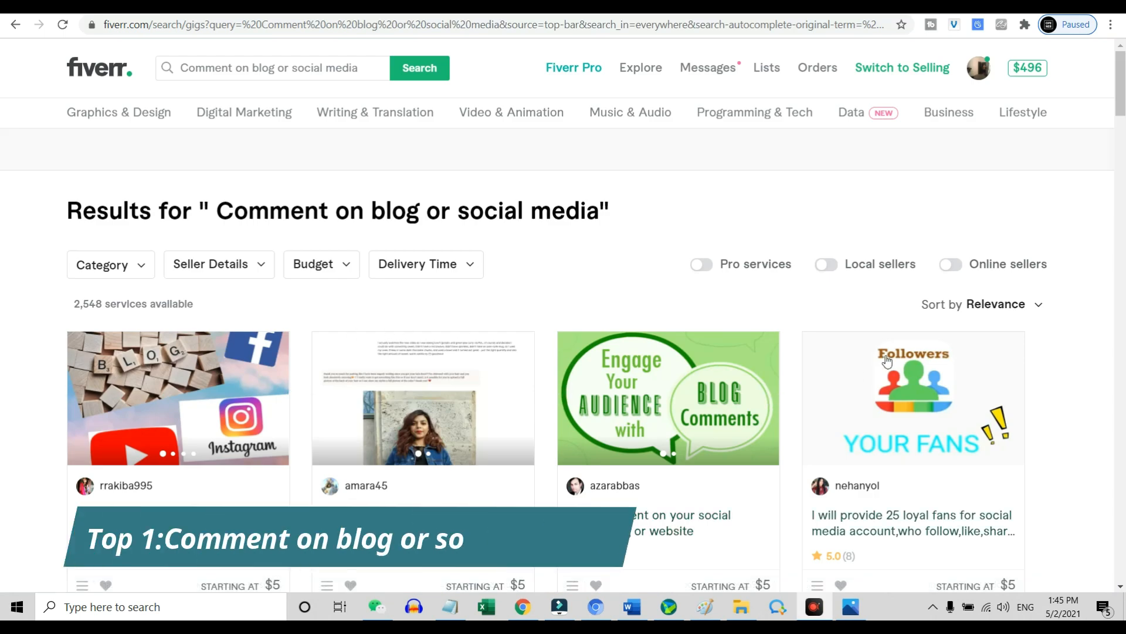
Open the Quality Comments gig and compare its Basic $5 and Standard $10 packages
scroll("down", 3)
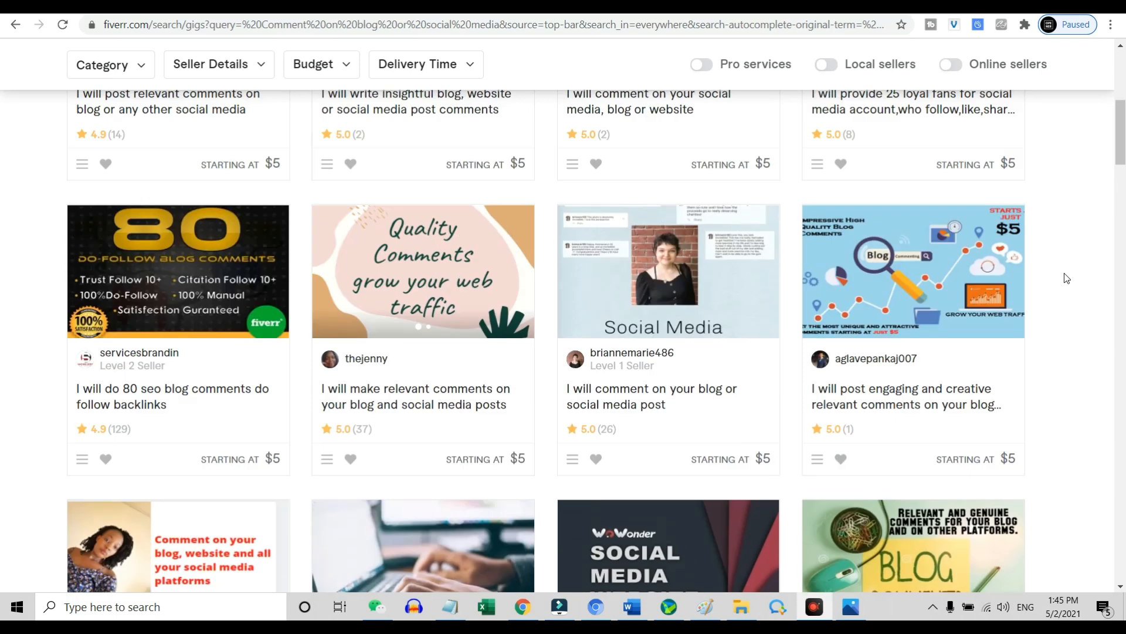
left_click(422, 272)
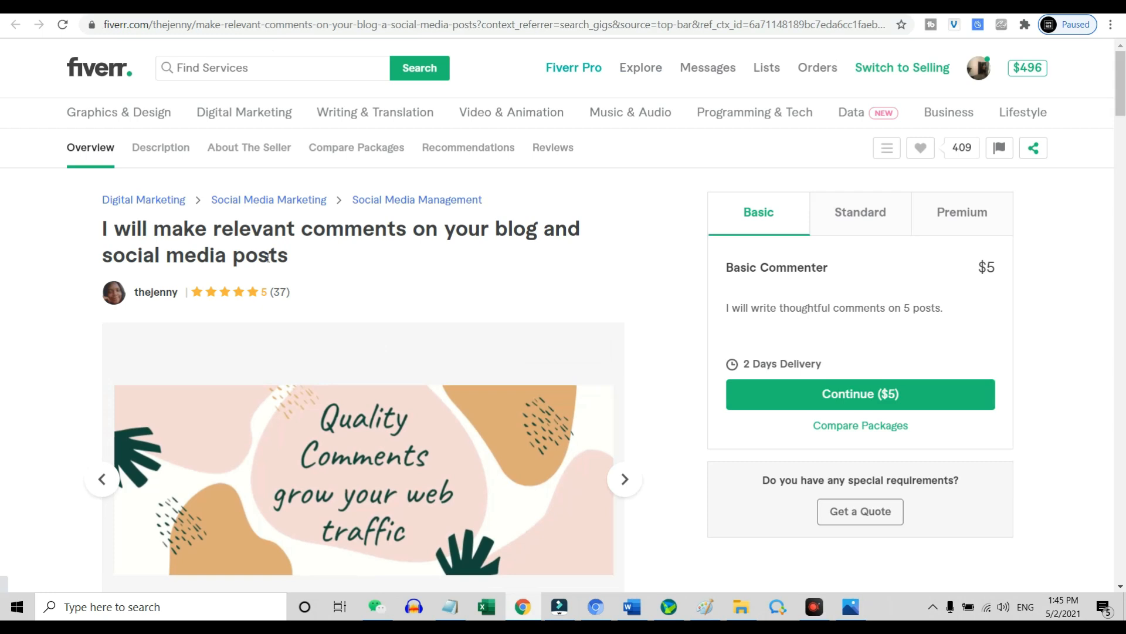
left_click(860, 212)
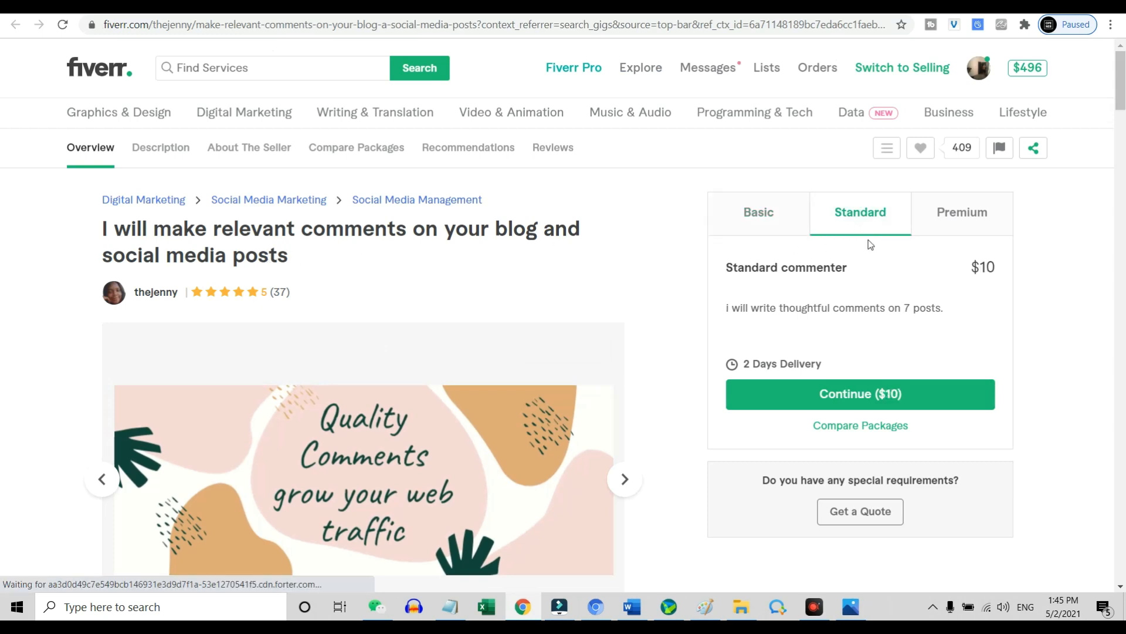
left_click(758, 212)
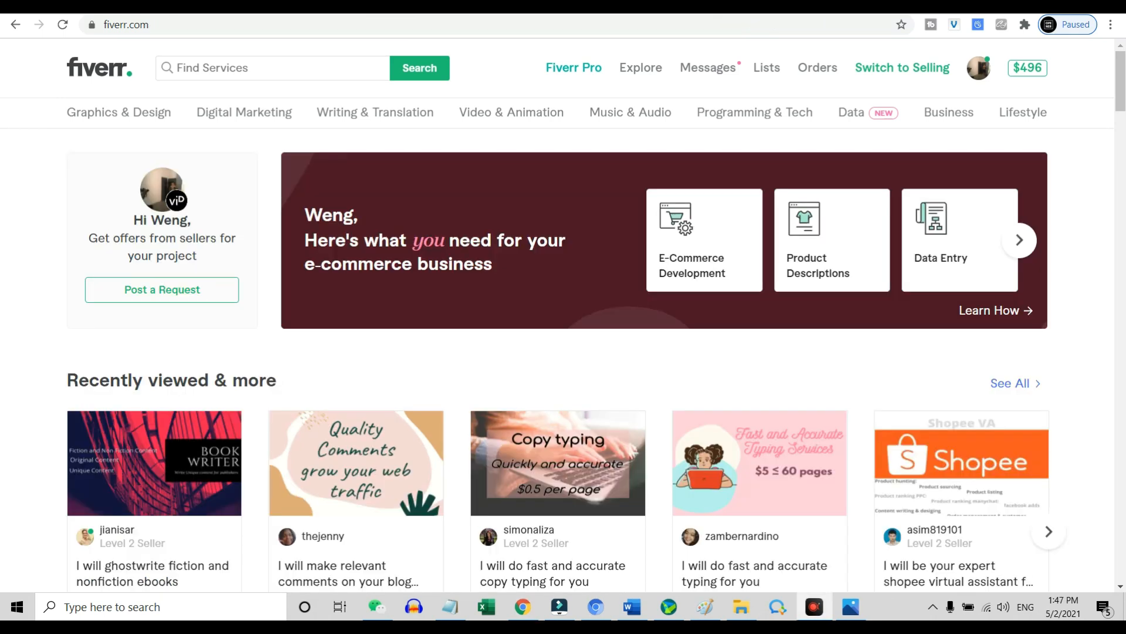
Scroll the homepage through 'Buy again from your favorite sellers' and 'People like you also viewed'
scroll("down", 3)
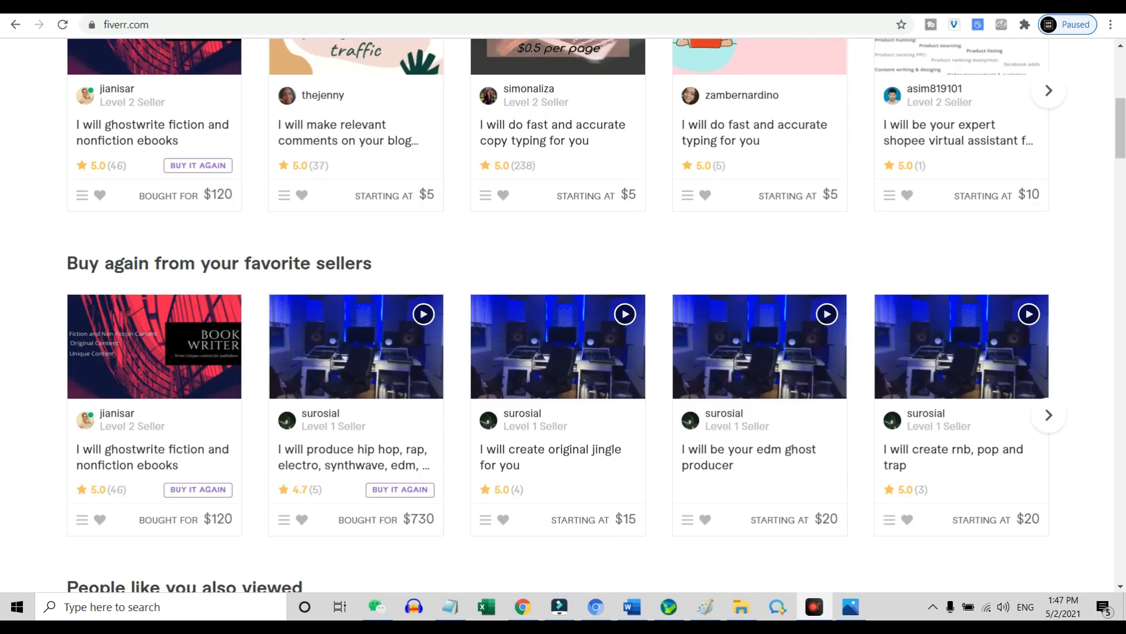
scroll("down", 3)
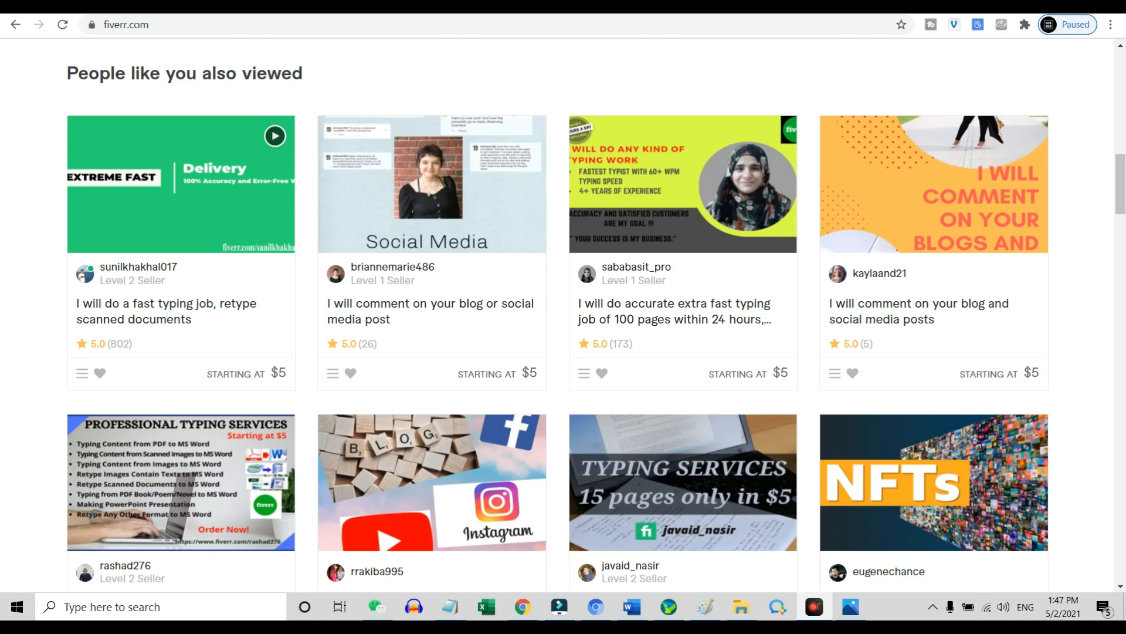
scroll("up", 3)
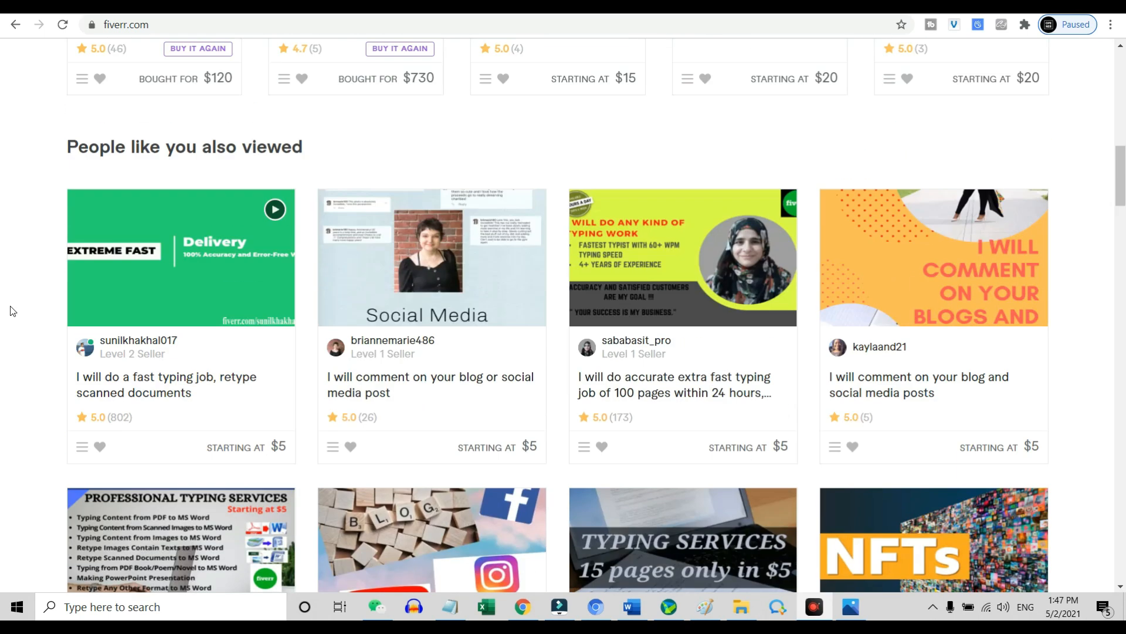
scroll("down", 3)
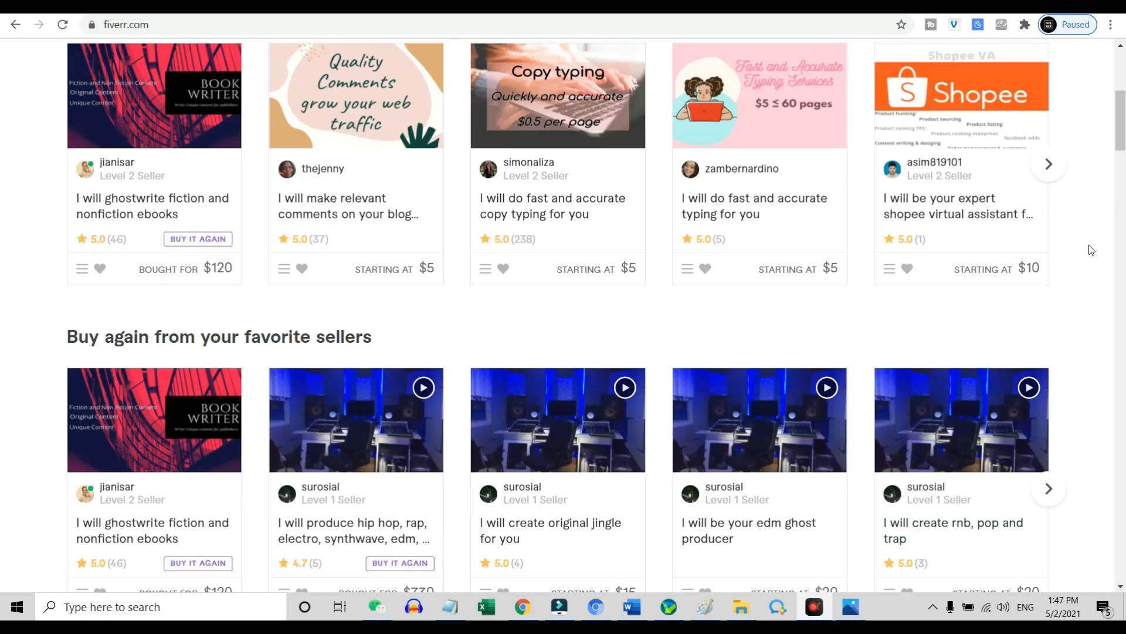